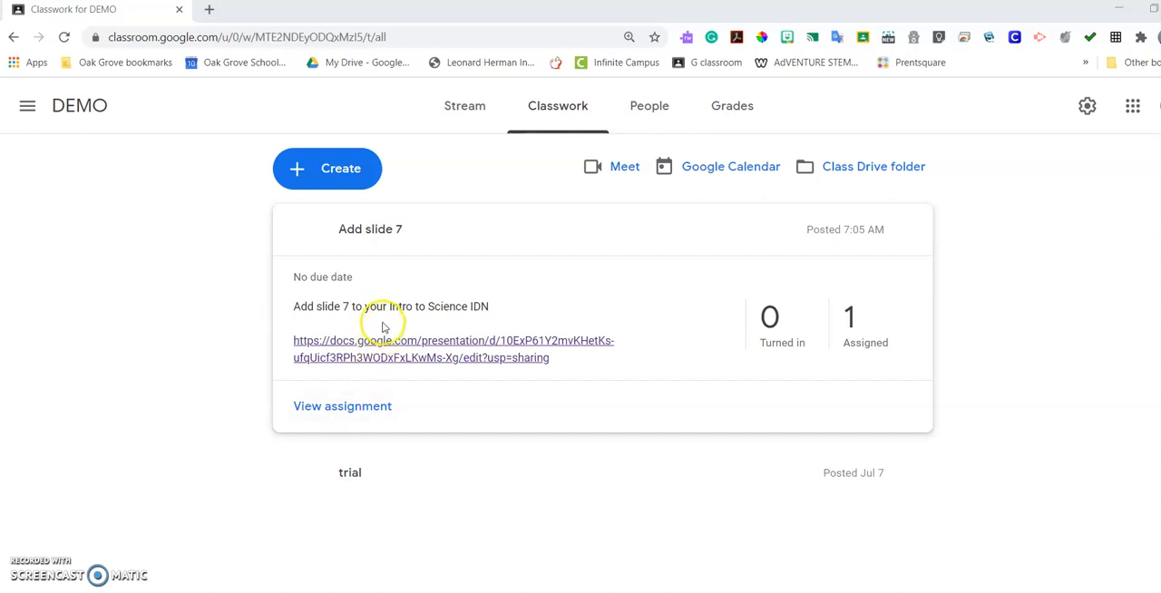
mouse_move(326, 317)
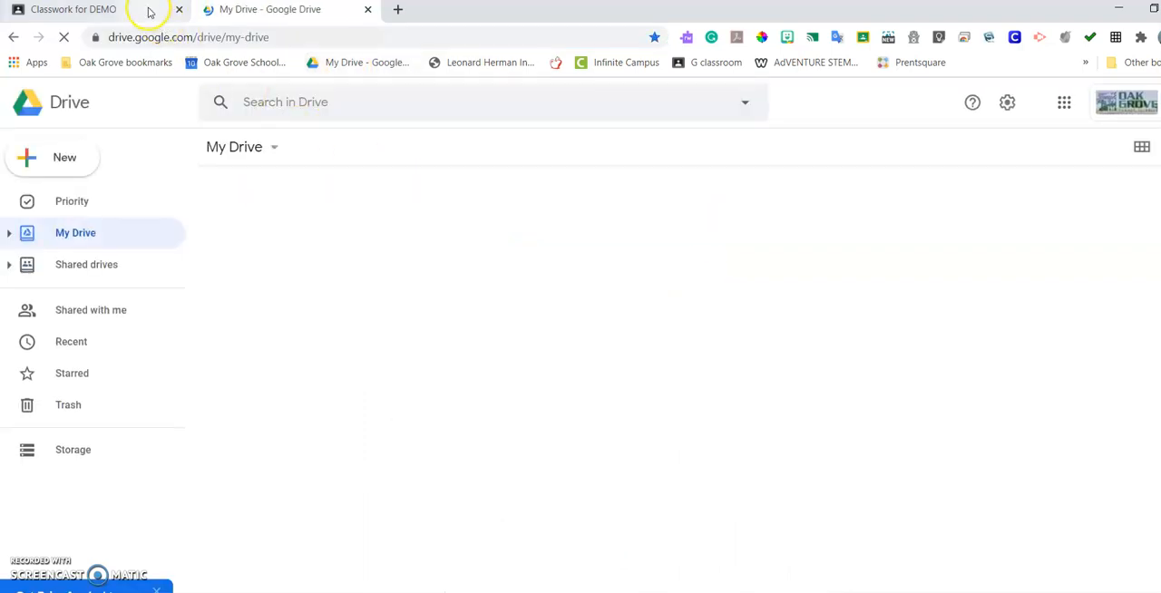
Step: Search Drive for 'intro' to open the IDN 5th Unit 1 Intro to Science notebook
click(73, 9)
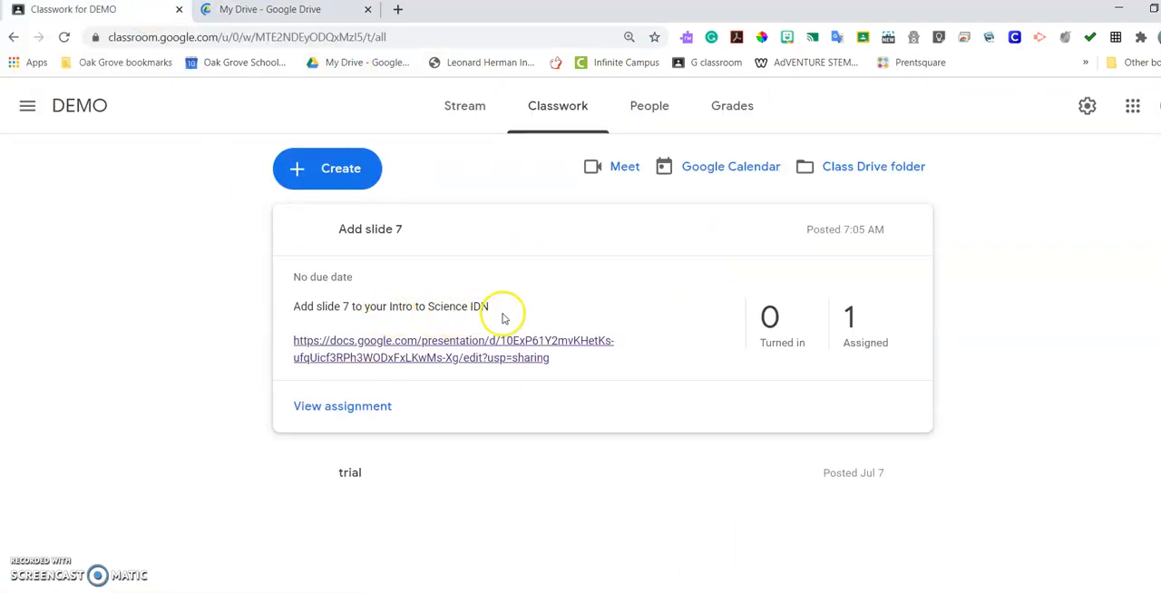
click(270, 9)
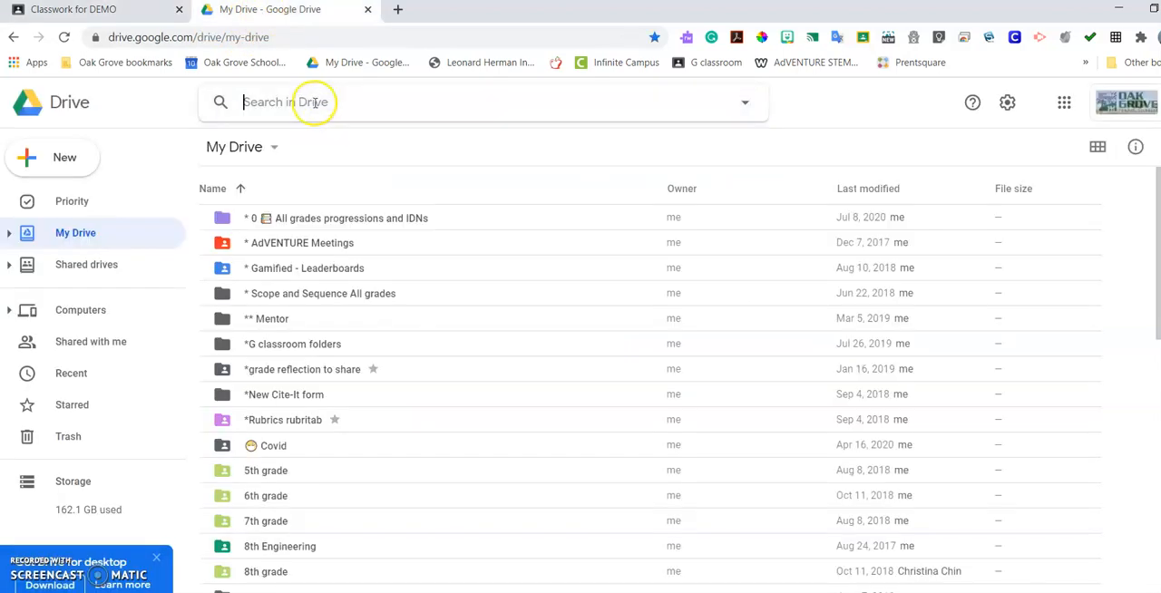
text(intro)
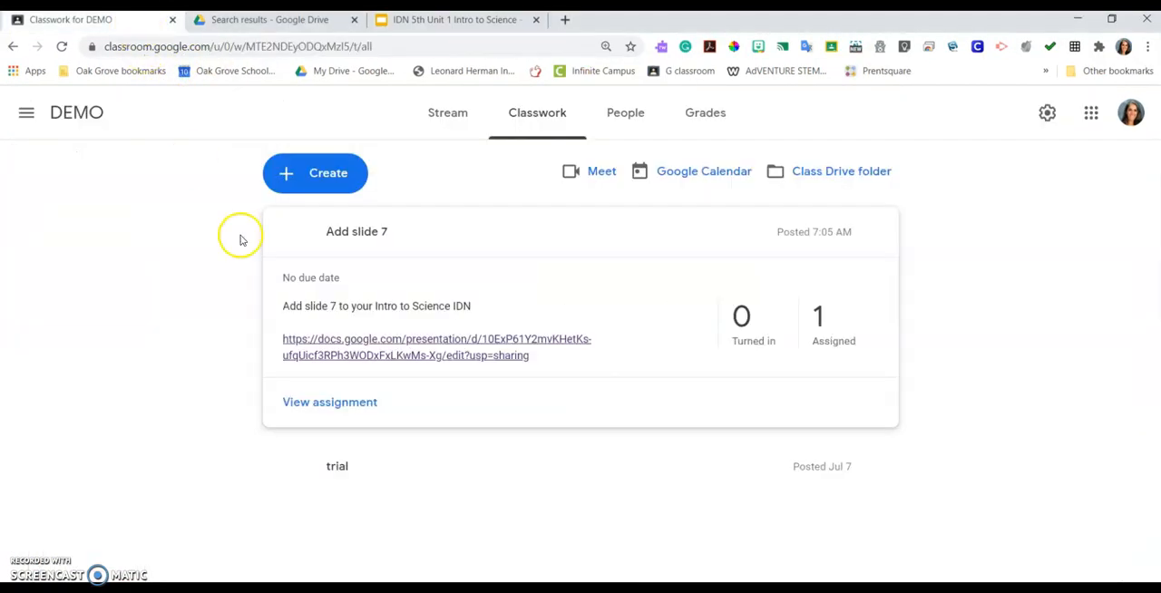
mouse_move(390, 345)
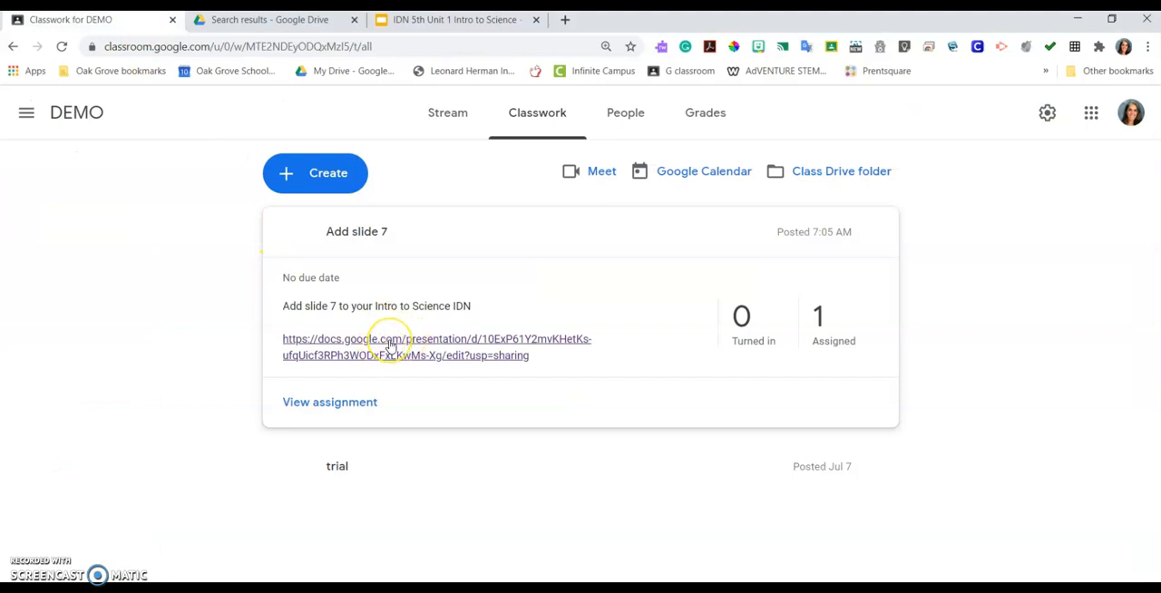
Step: Open the teacher's linked MGS Intro to Science deck from the Add slide 7 assignment
click(390, 339)
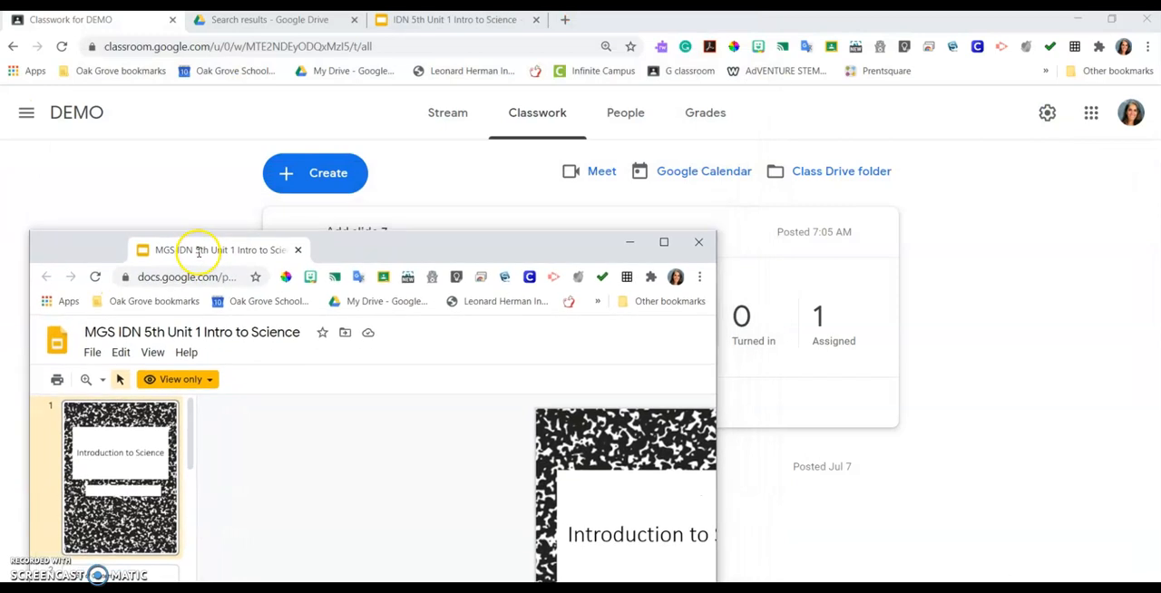
Step: Restore both browser windows so the teacher's slides sit left and Classroom right
click(663, 242)
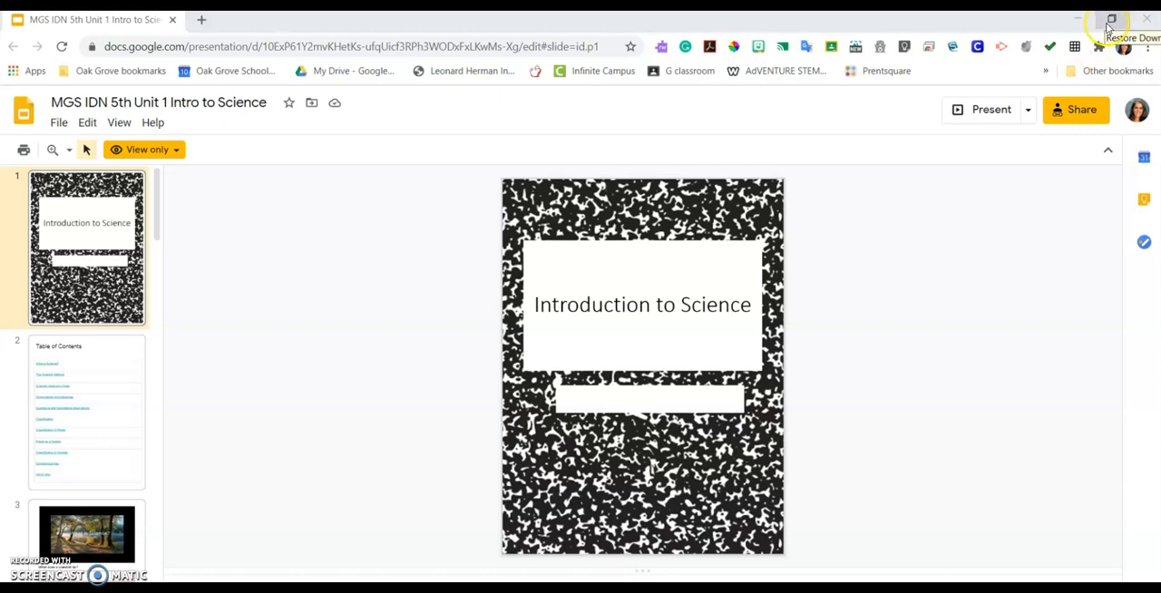
click(1111, 19)
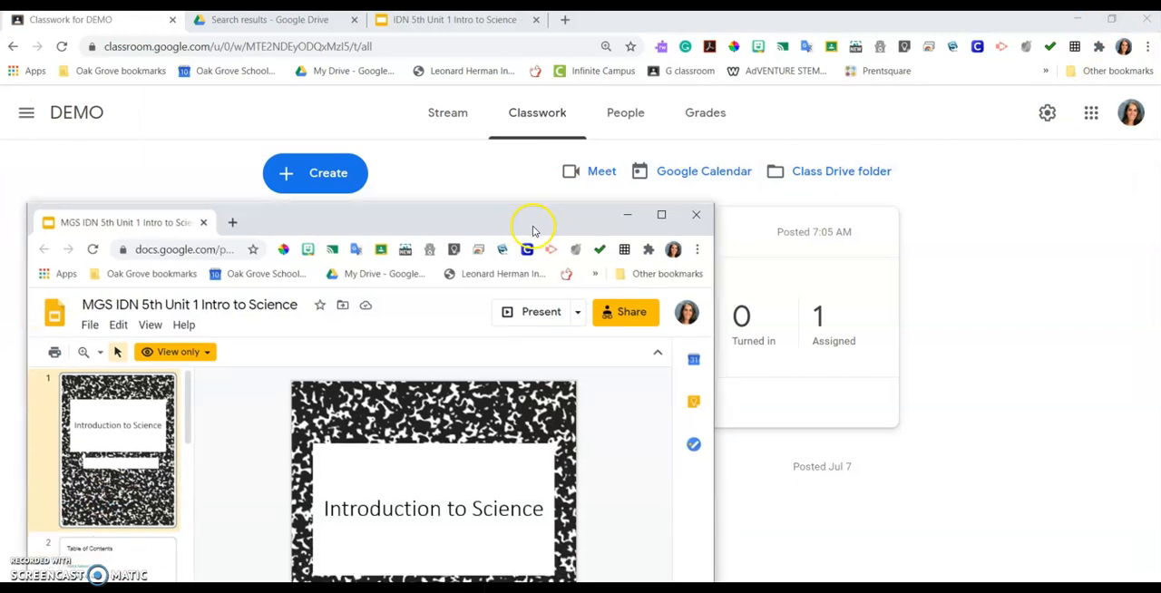
click(661, 215)
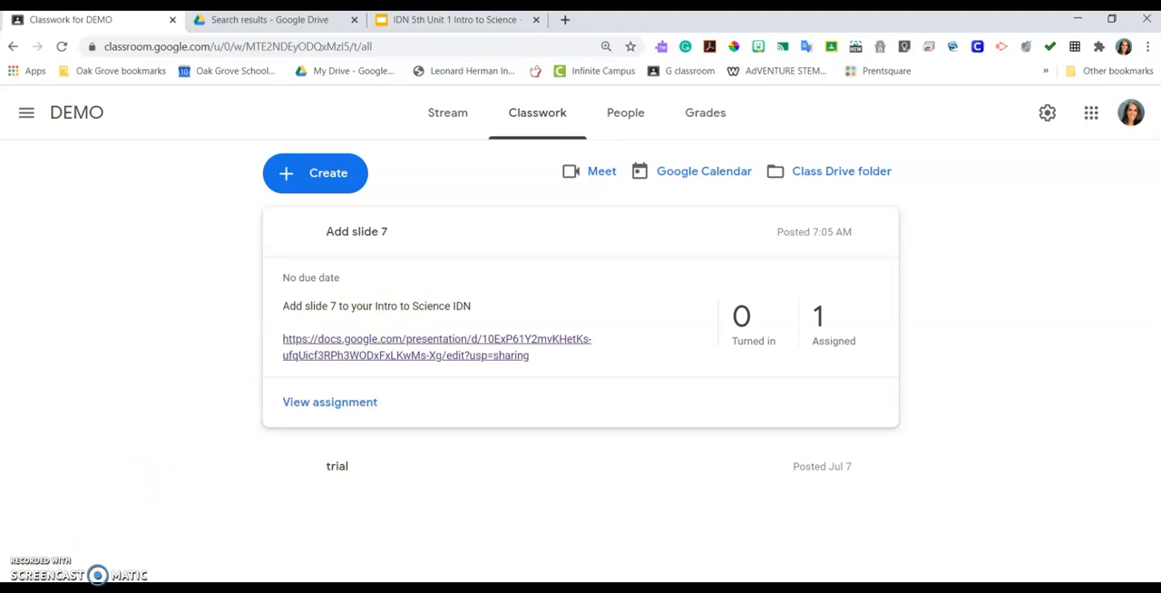
mouse_move(1113, 19)
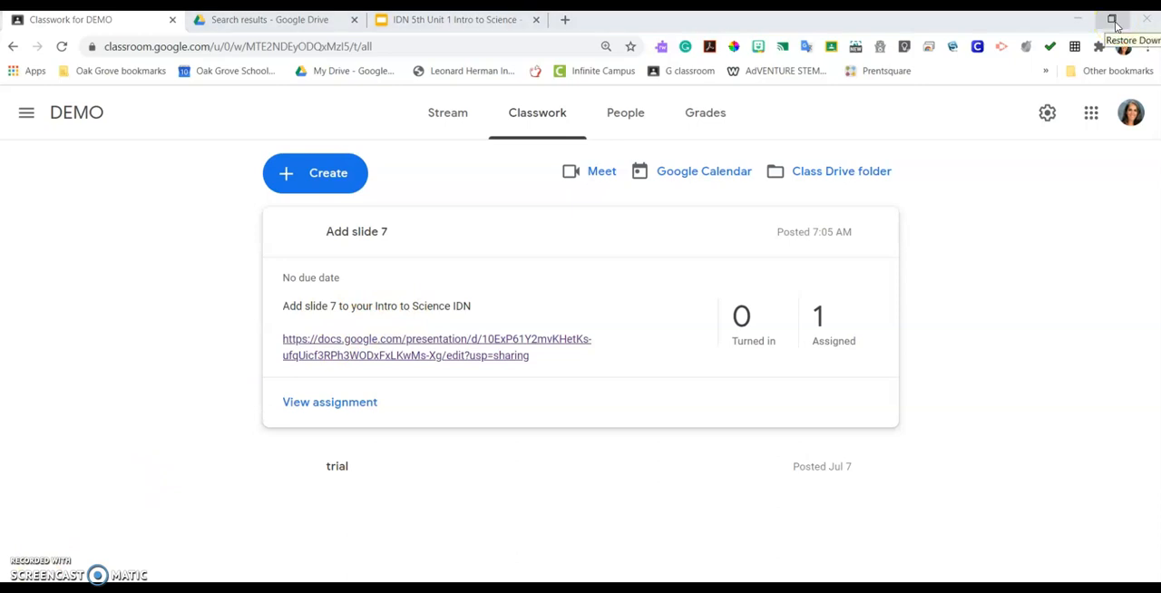
click(1113, 18)
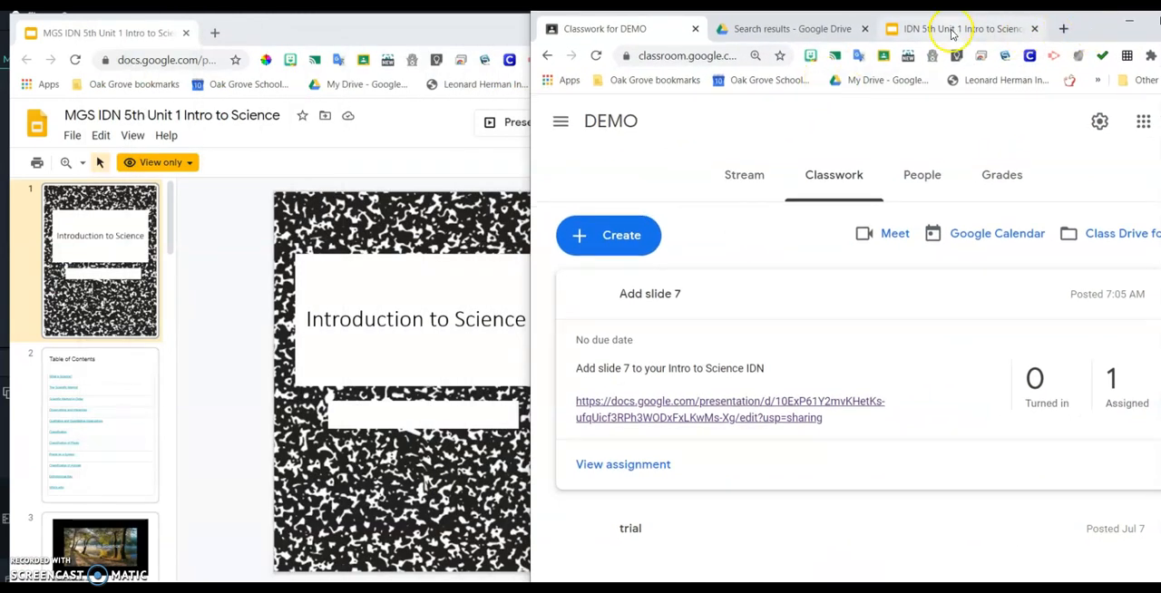
mouse_move(953, 29)
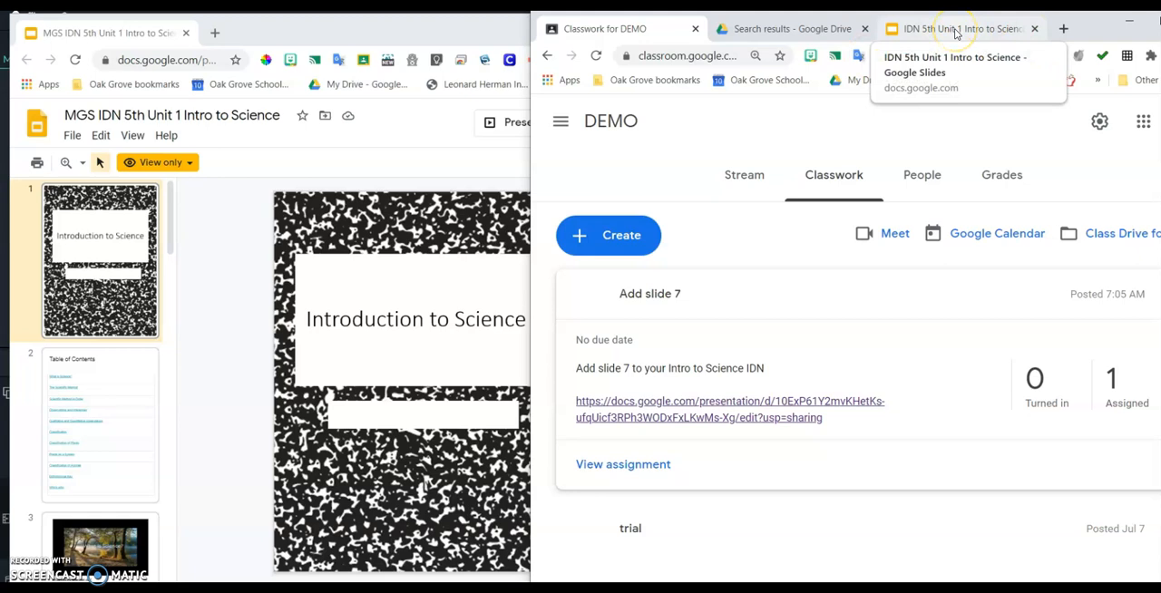
Step: Show the student's notebook tab on the right and select teacher slide 7, Common Graphs in Science
click(957, 28)
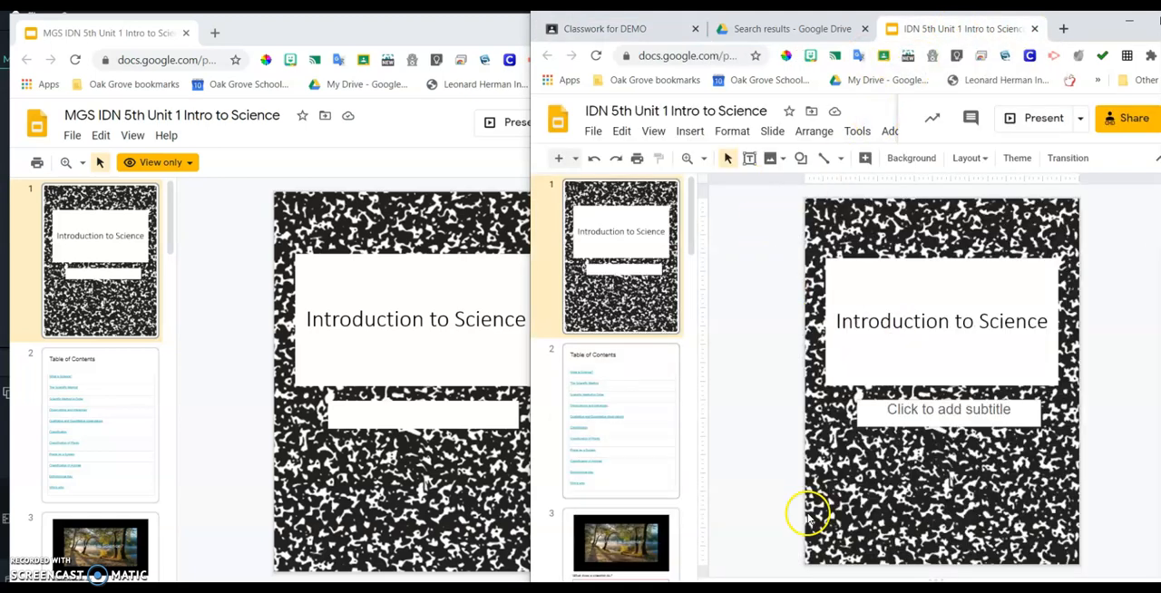
mouse_move(742, 358)
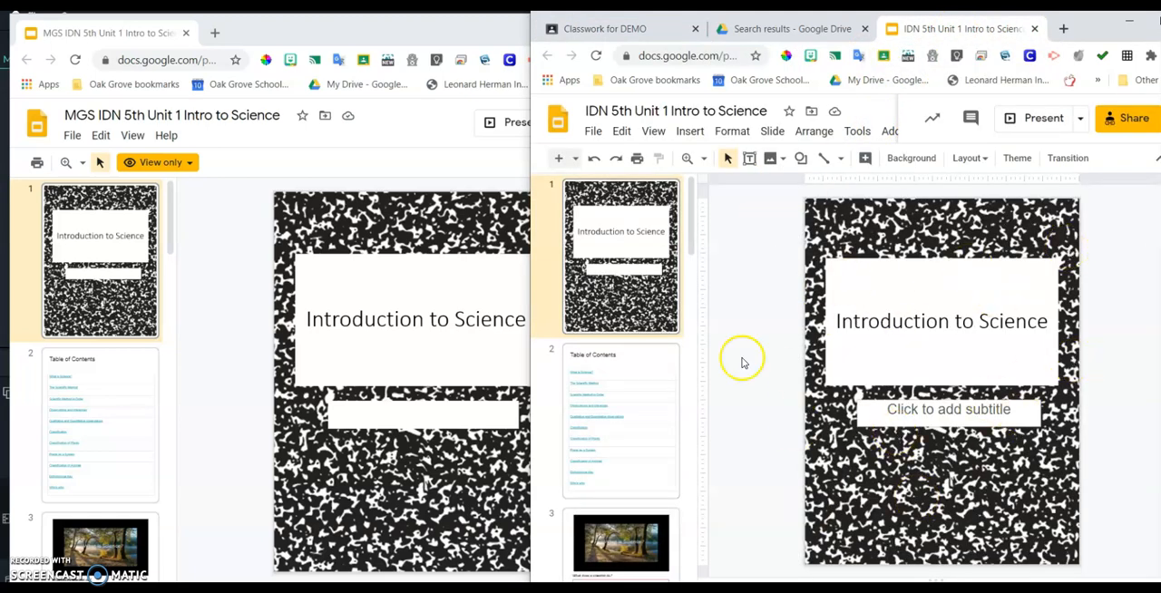
mouse_move(276, 257)
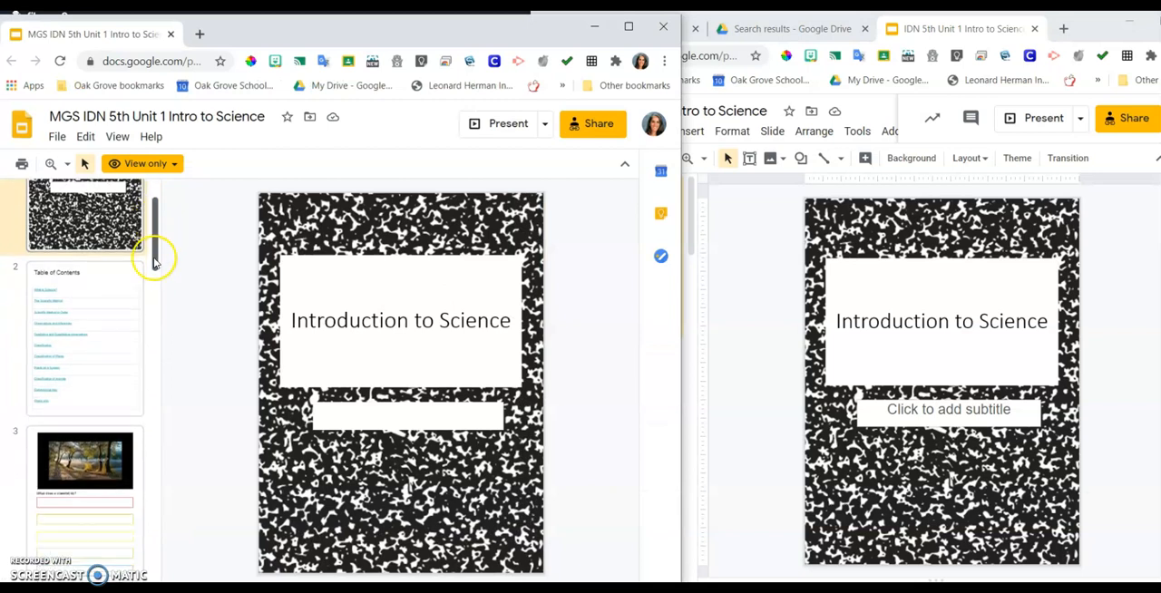
scroll(down, 3)
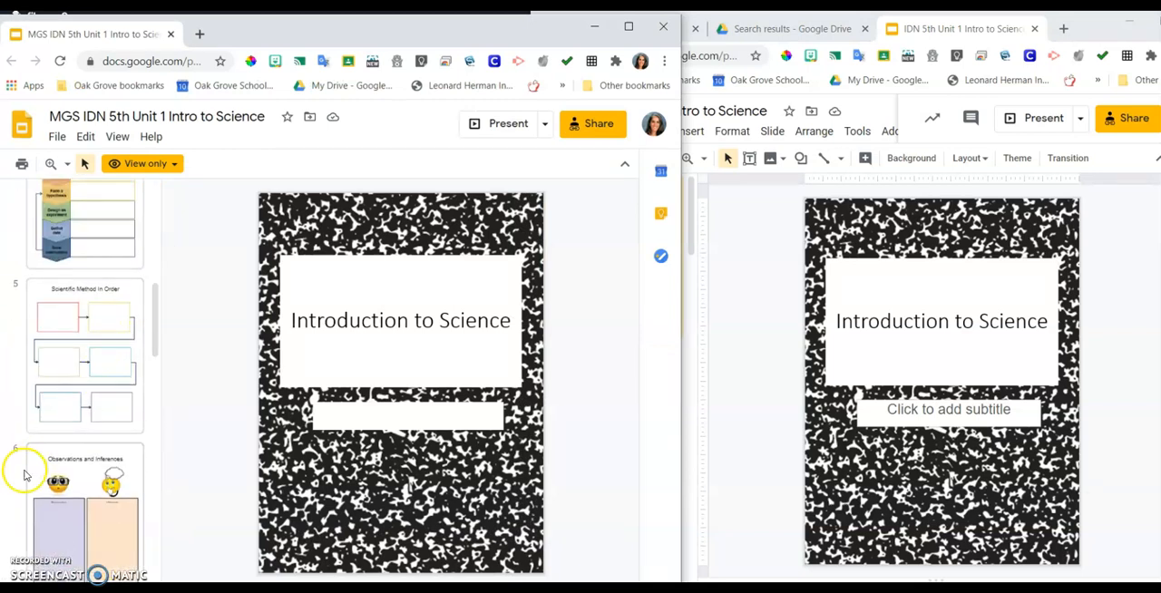
scroll(down, 3)
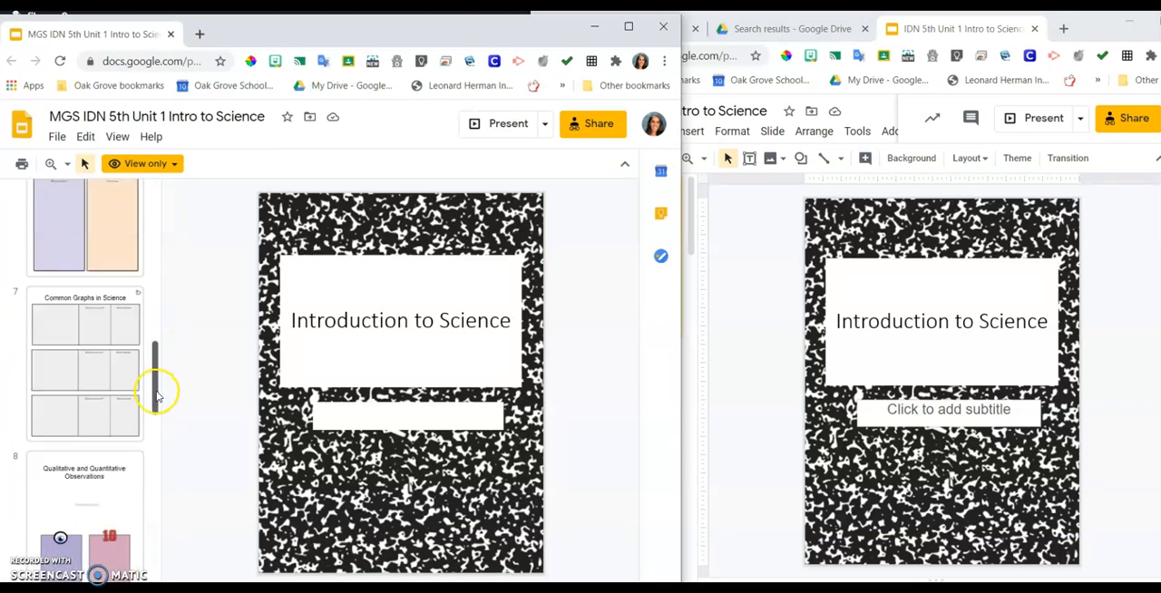
click(84, 363)
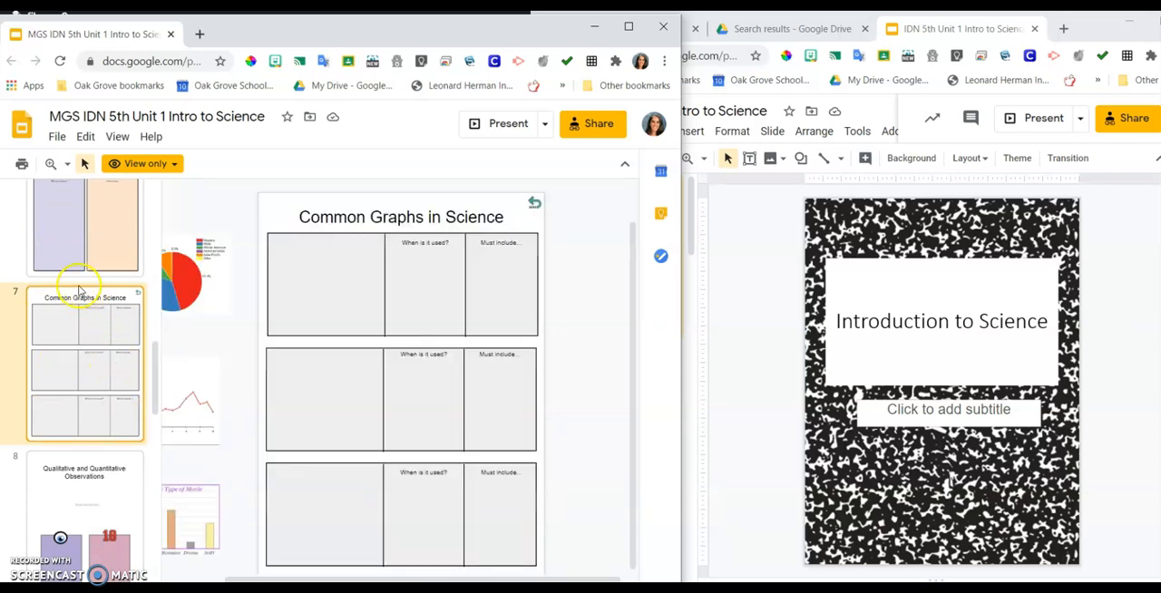
mouse_move(107, 412)
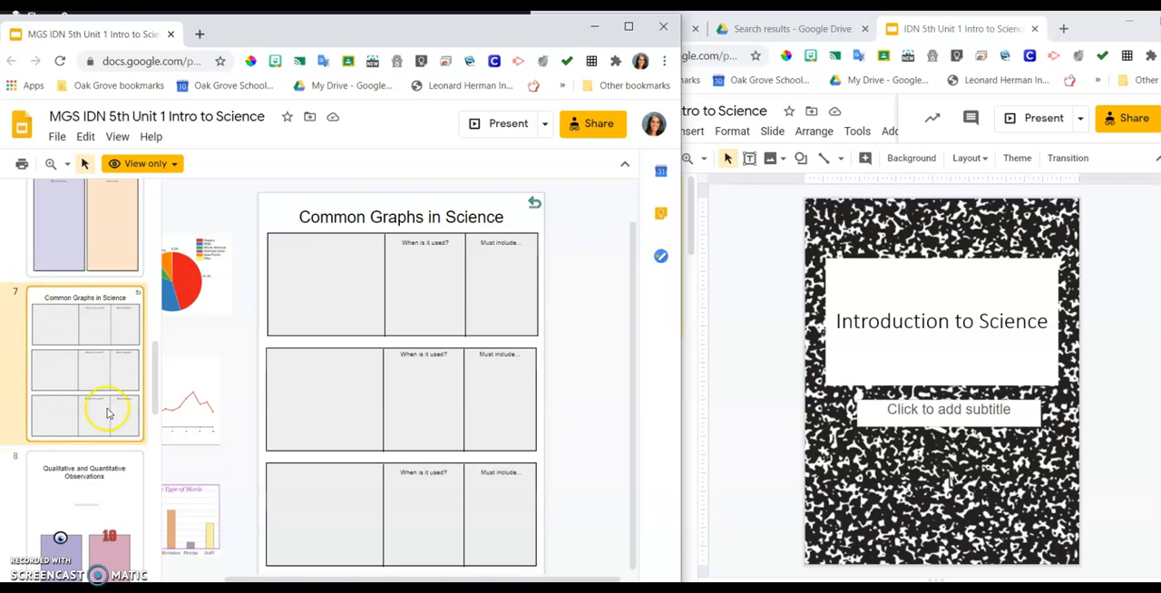
mouse_move(89, 420)
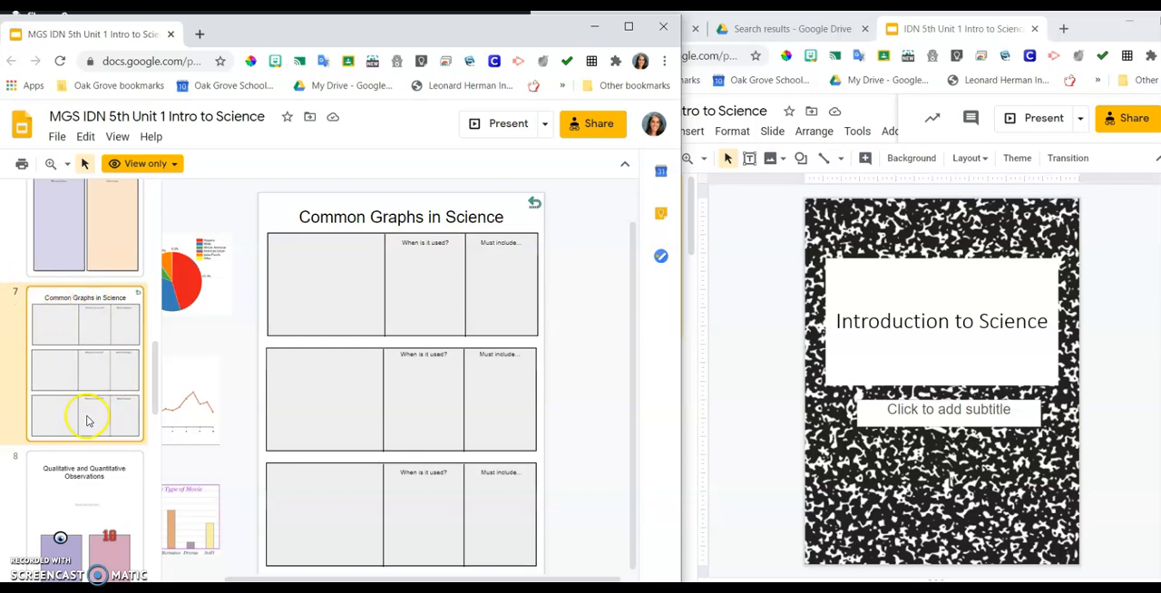
mouse_move(39, 436)
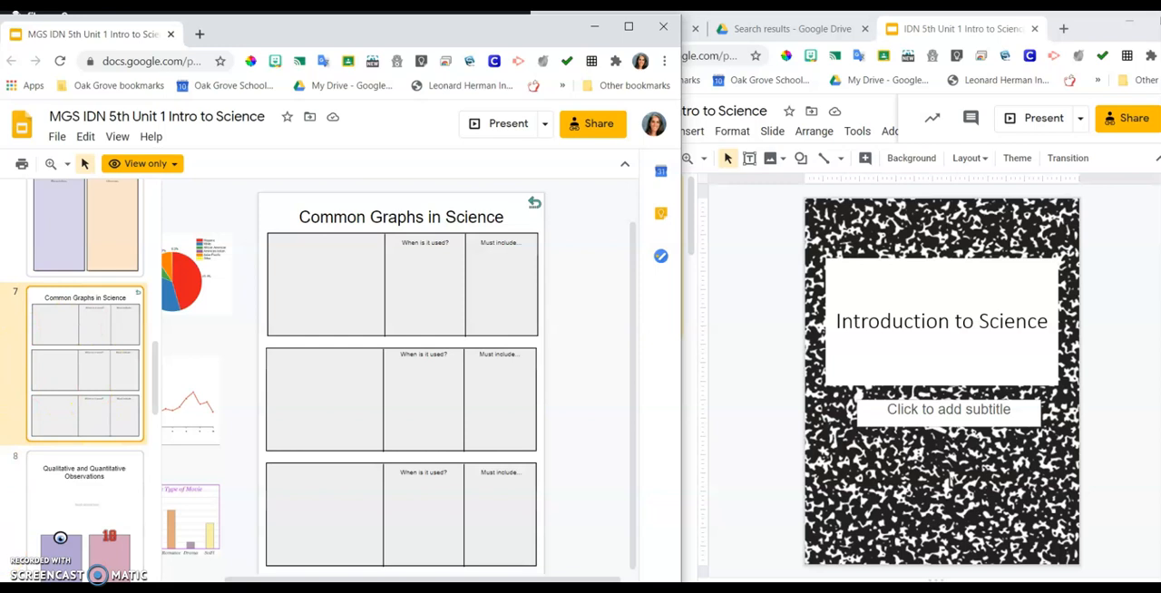
click(85, 136)
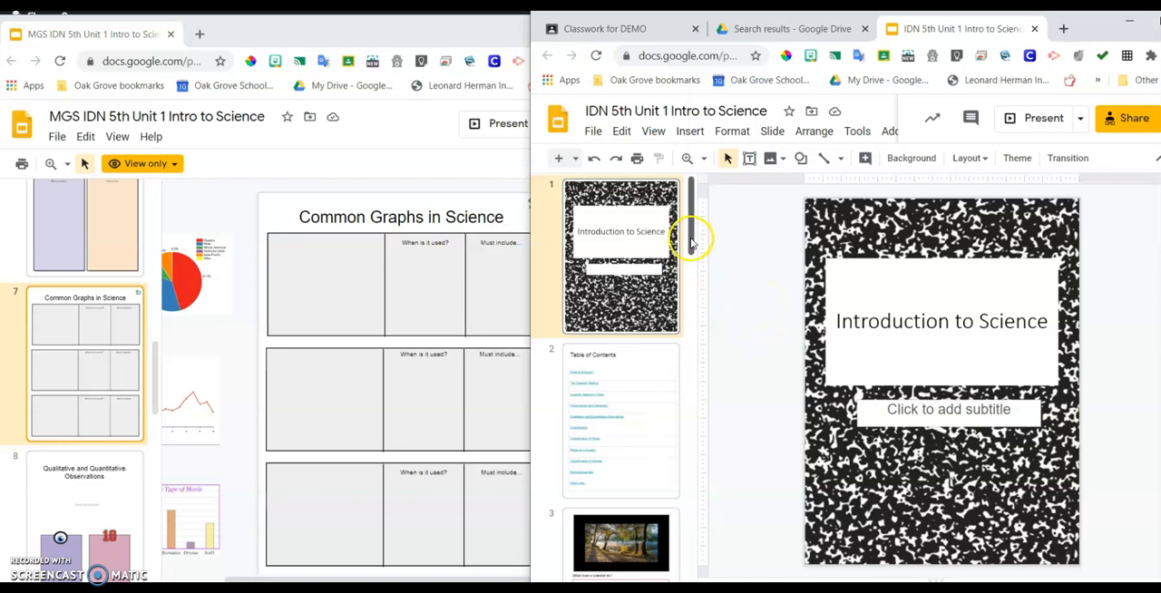
Step: Paste the slide after notebook slide 6, choosing 'Match styles in this presentation'
scroll(down, 3)
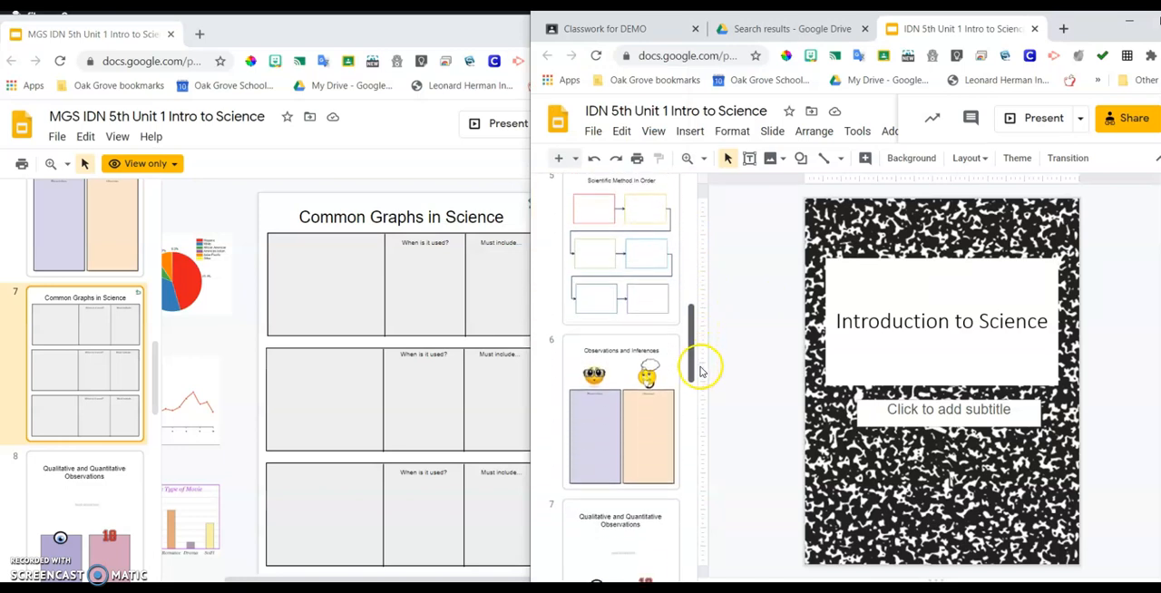
scroll(down, 3)
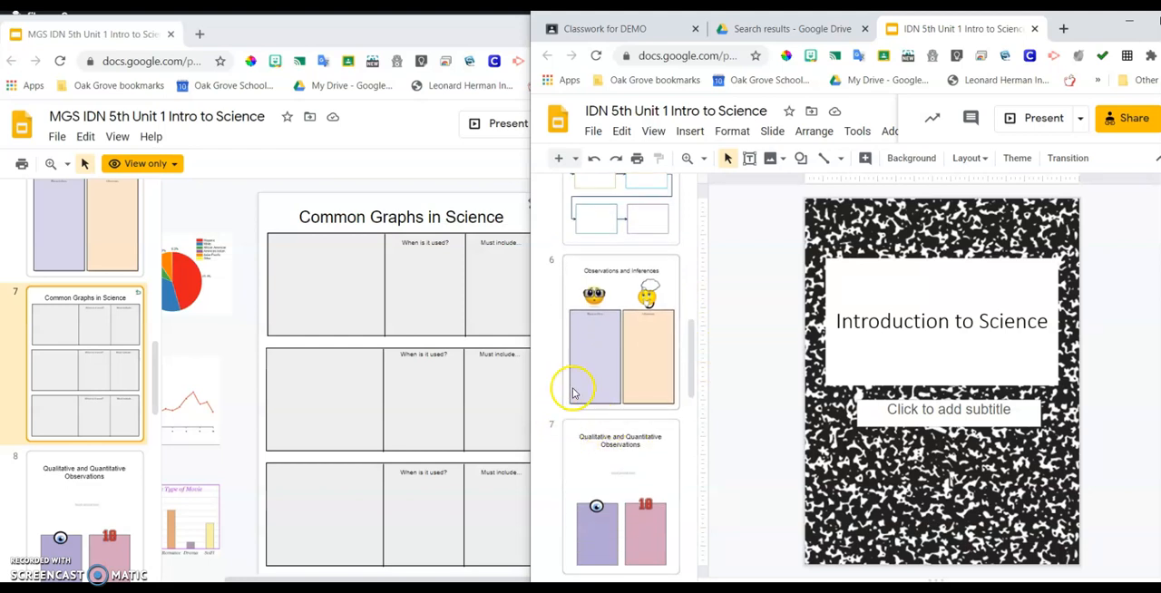
mouse_move(606, 420)
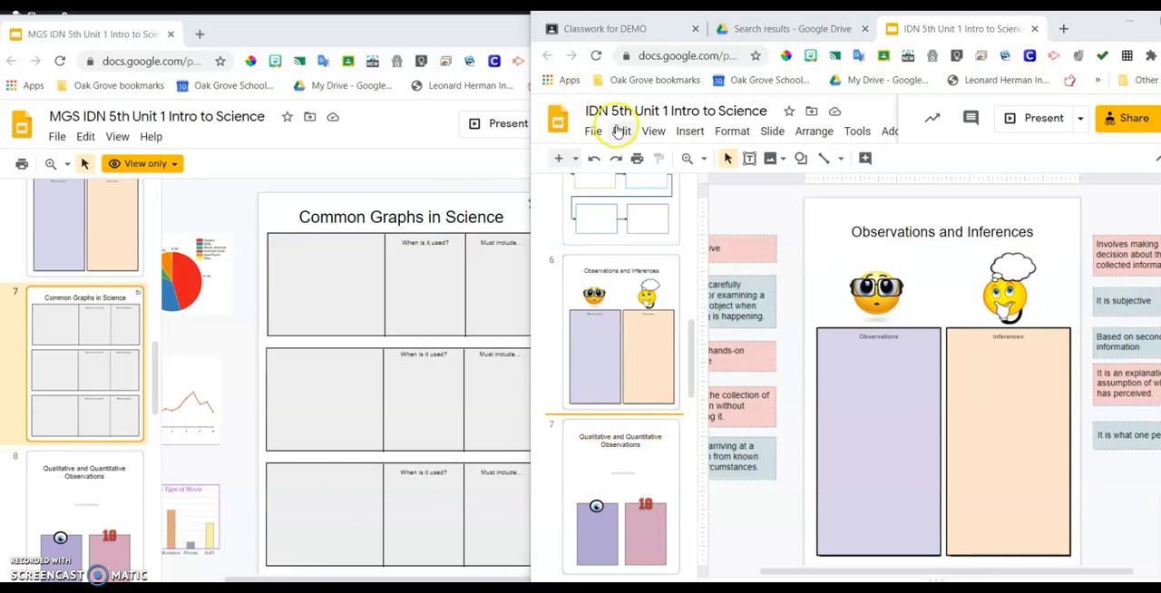
click(621, 131)
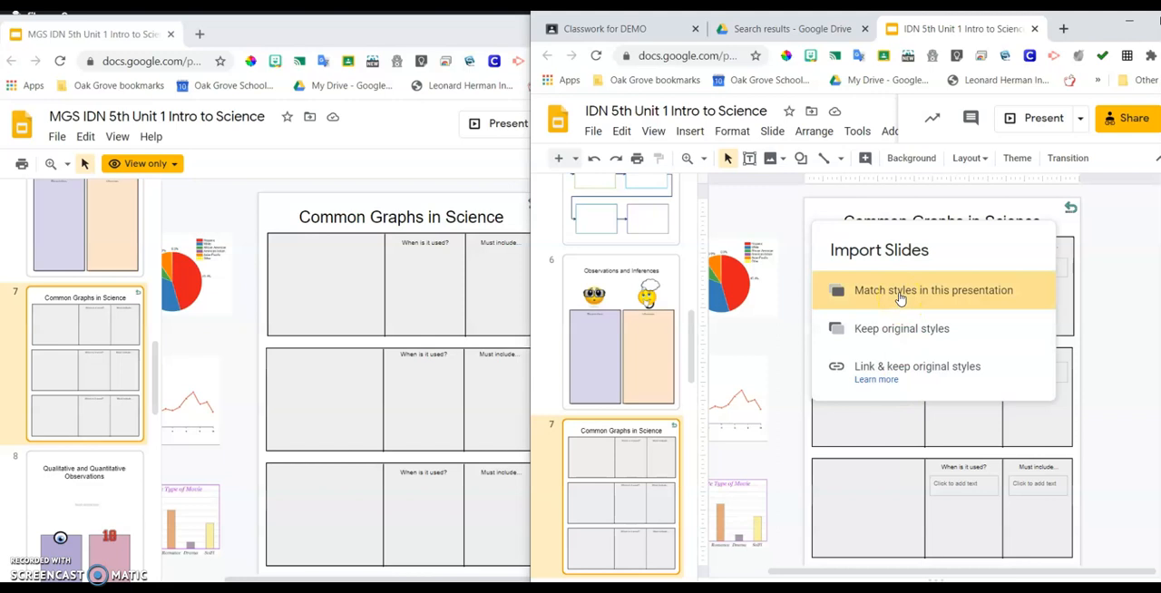
click(932, 289)
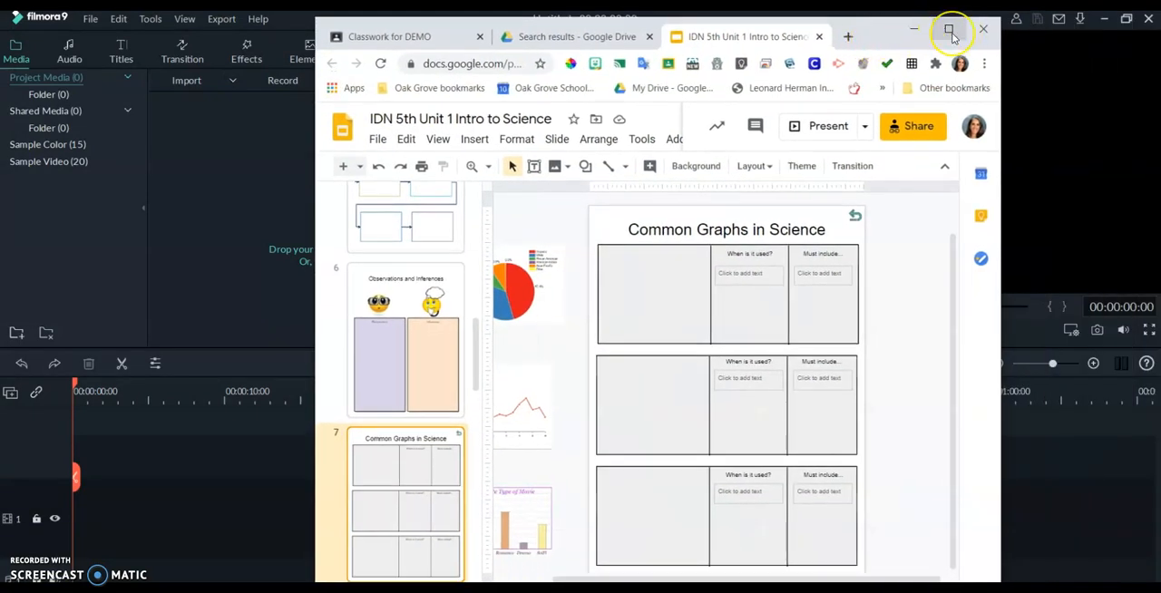
mouse_move(950, 30)
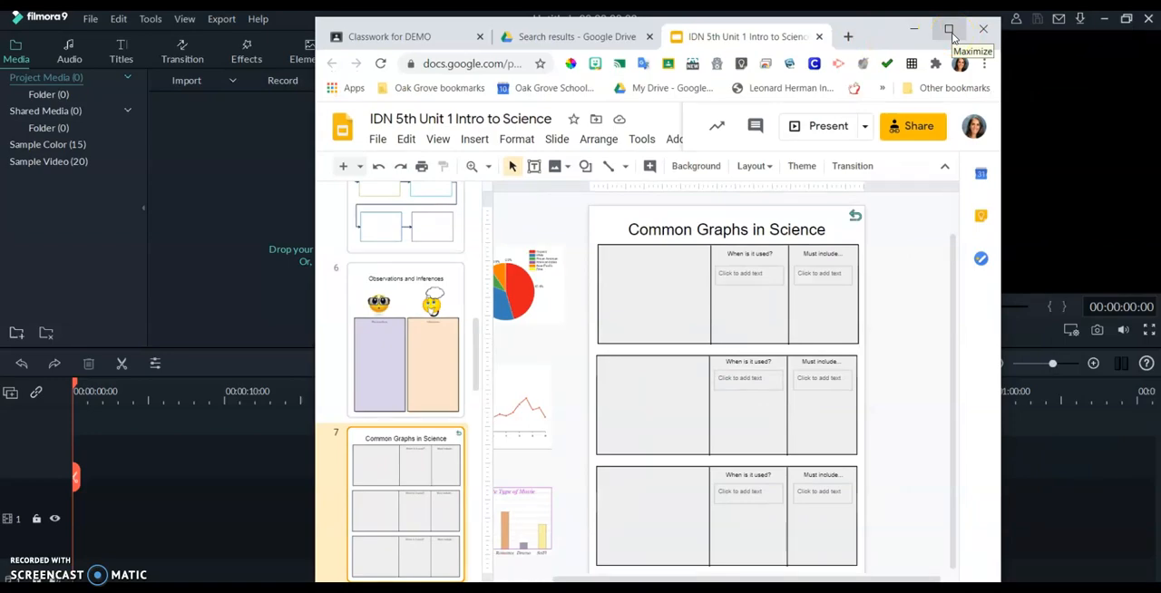
Step: Maximize the notebook window and start typing in the bar graph's 'When is it used?' box
click(949, 29)
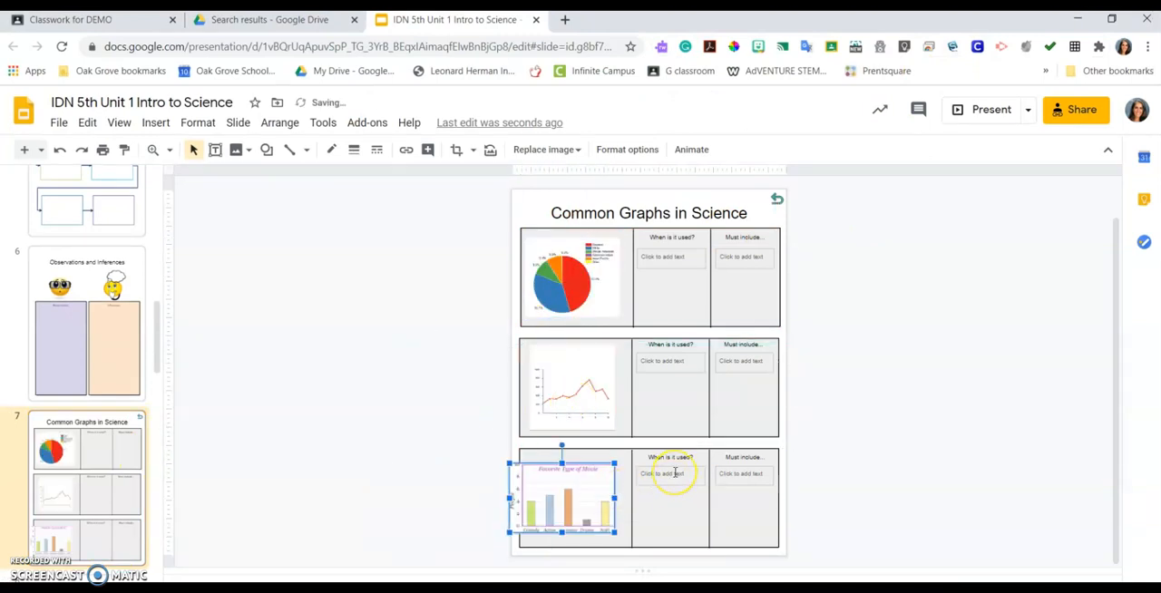
click(671, 473)
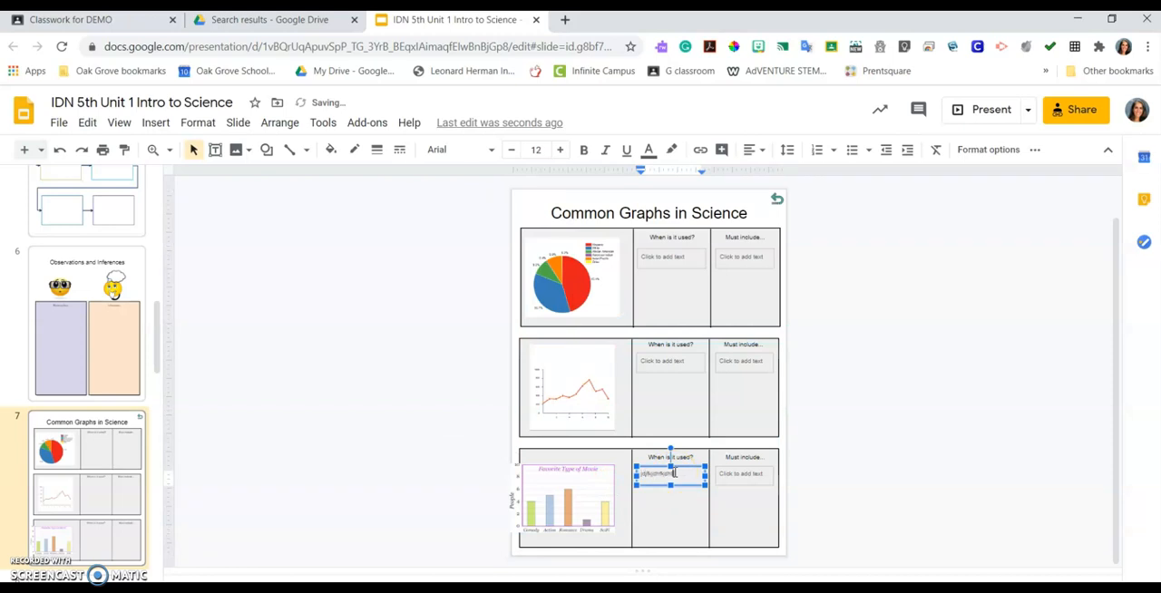